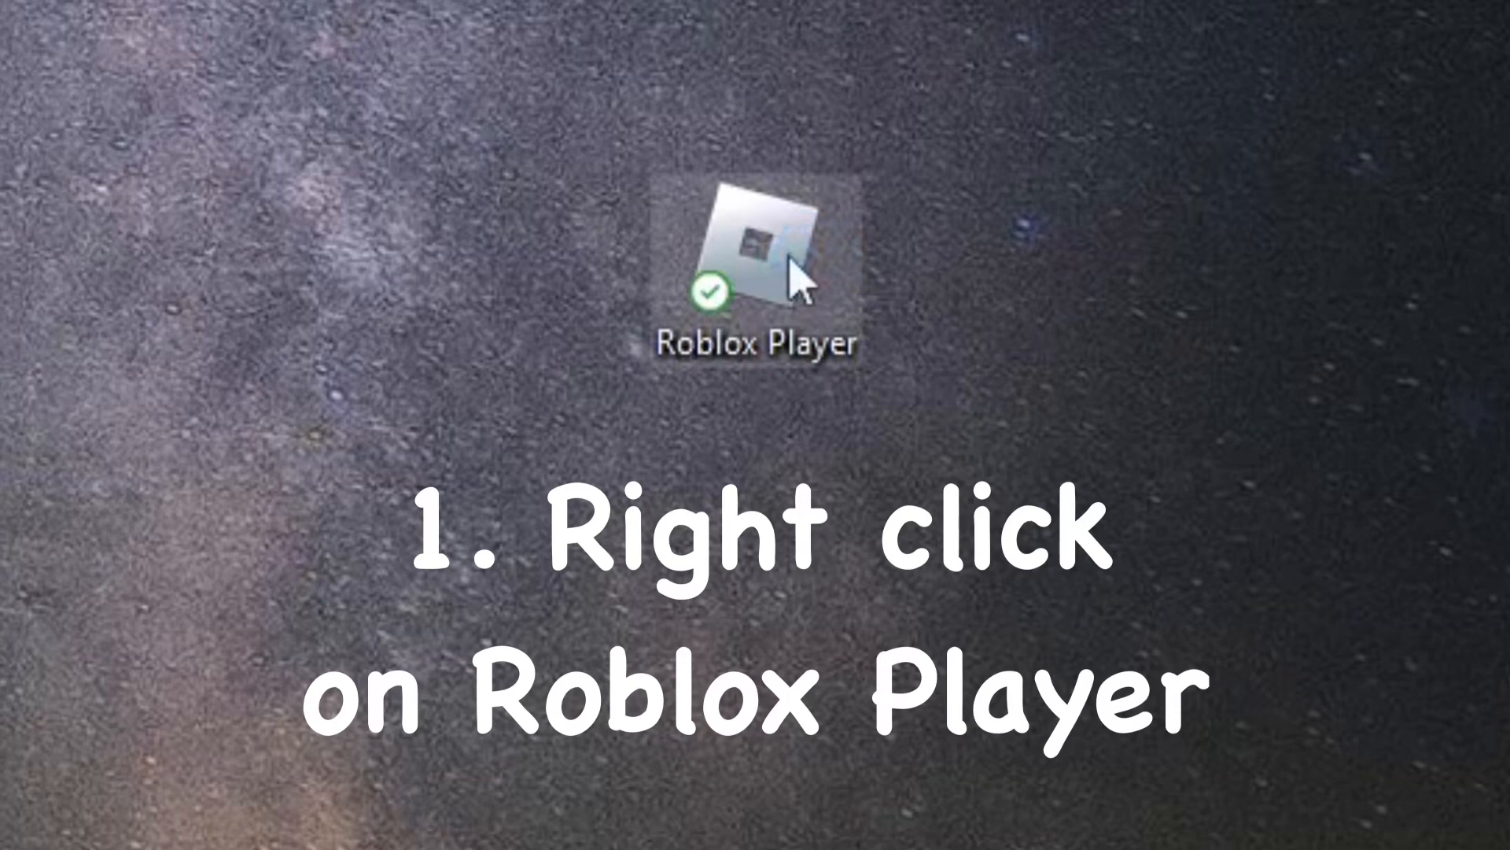
Step: Open the Roblox Player install folder from the desktop shortcut's file location
right_click(757, 250)
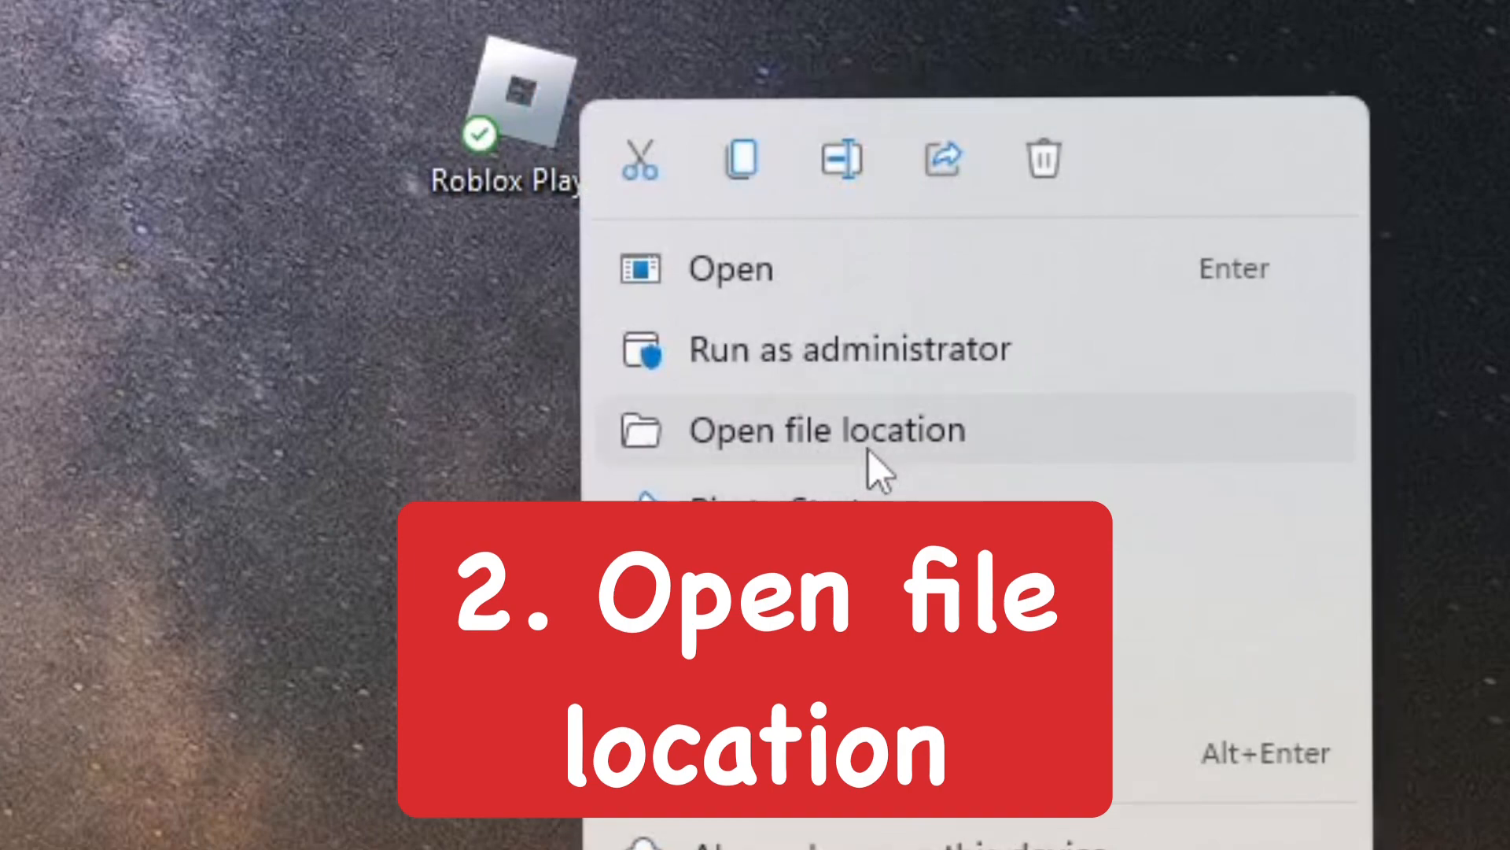
left_click(824, 430)
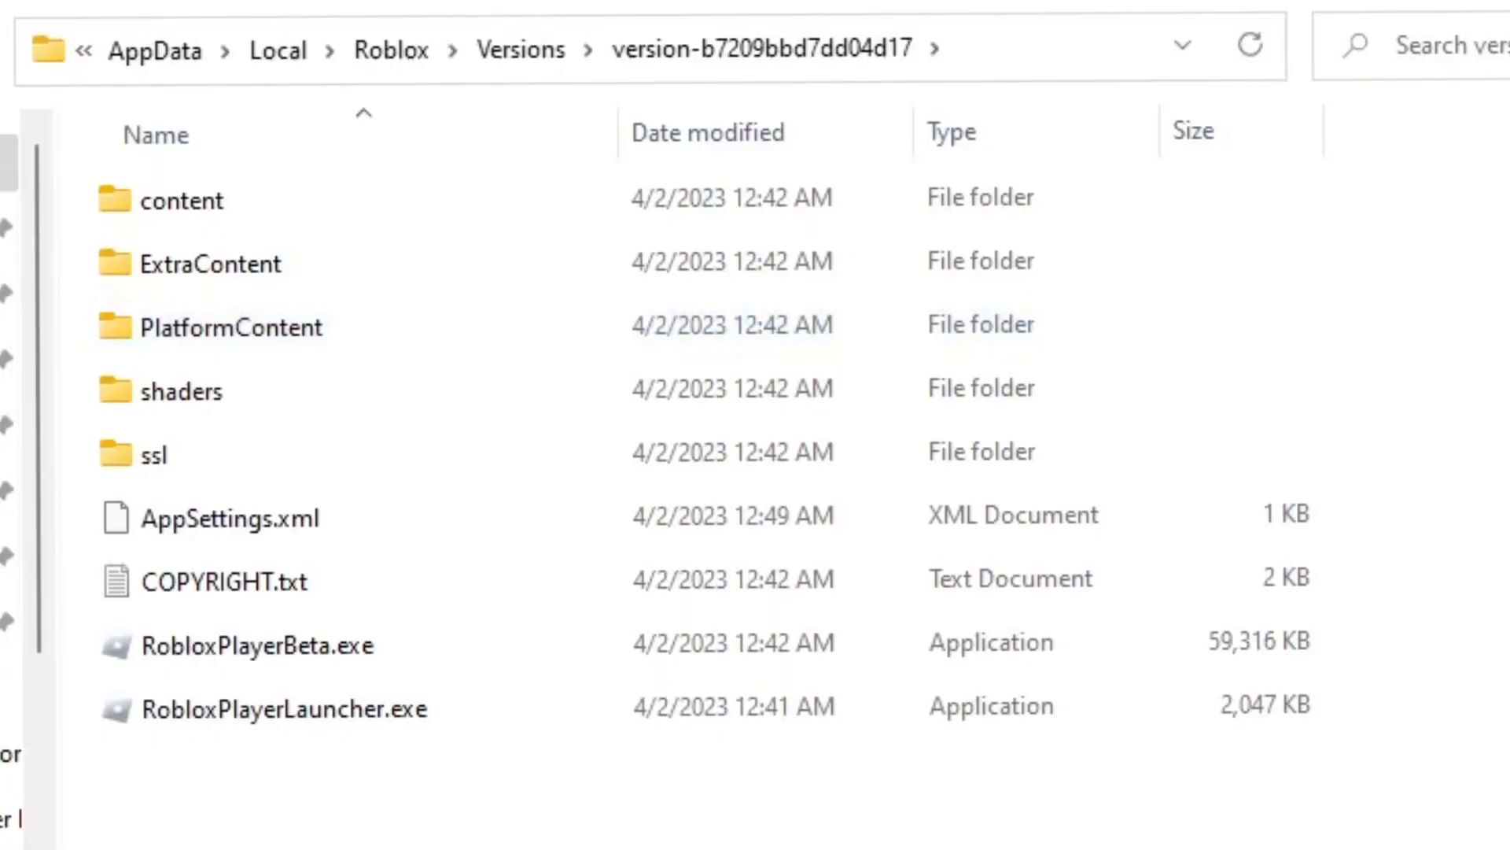
Step: Navigate into PlatformContent \ pc \ textures to reach the material texture folders
left_click(285, 708)
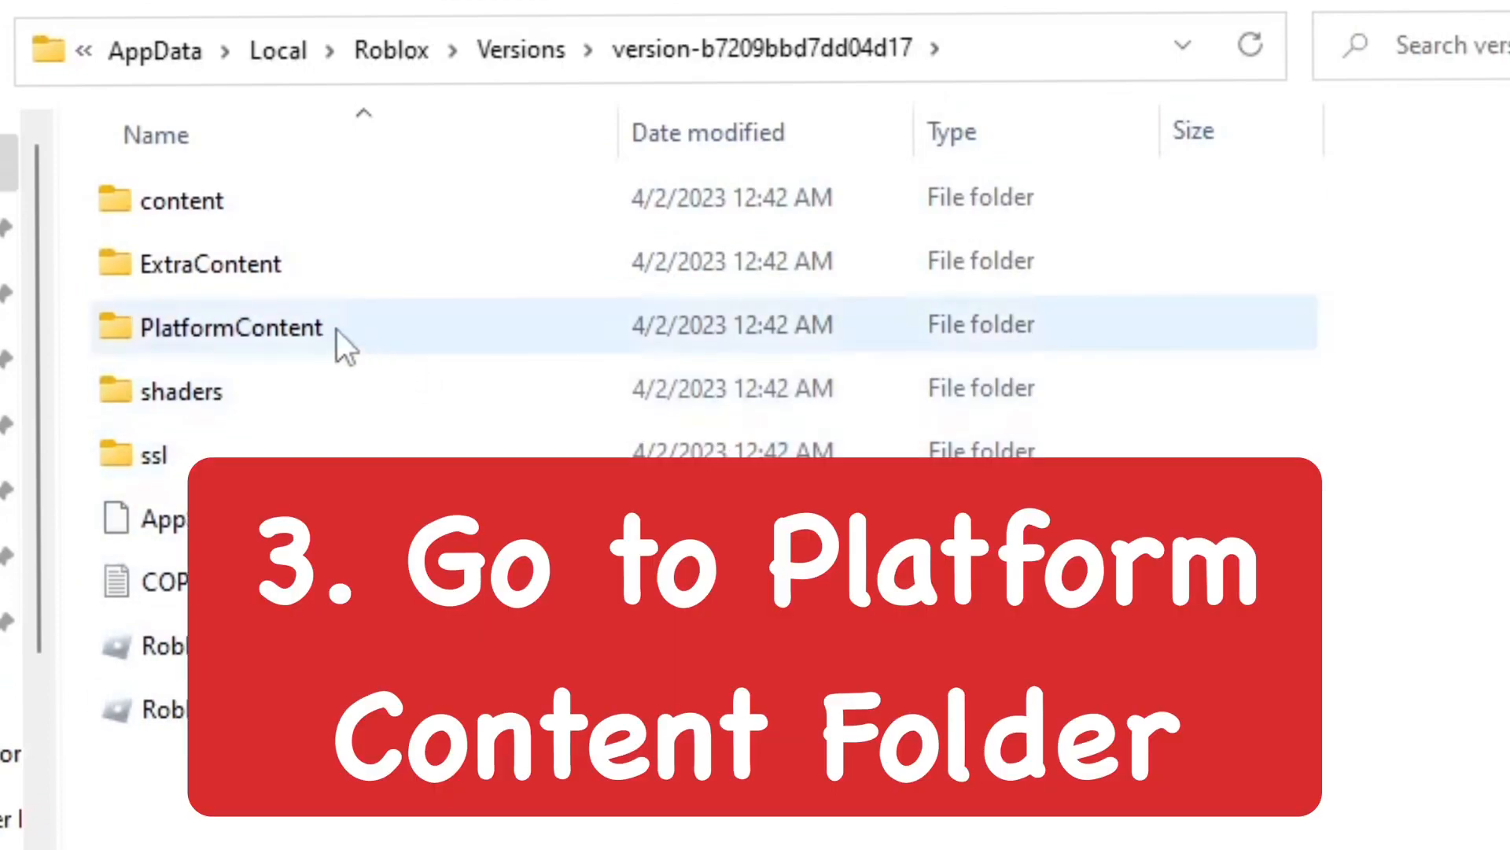
double_click(231, 327)
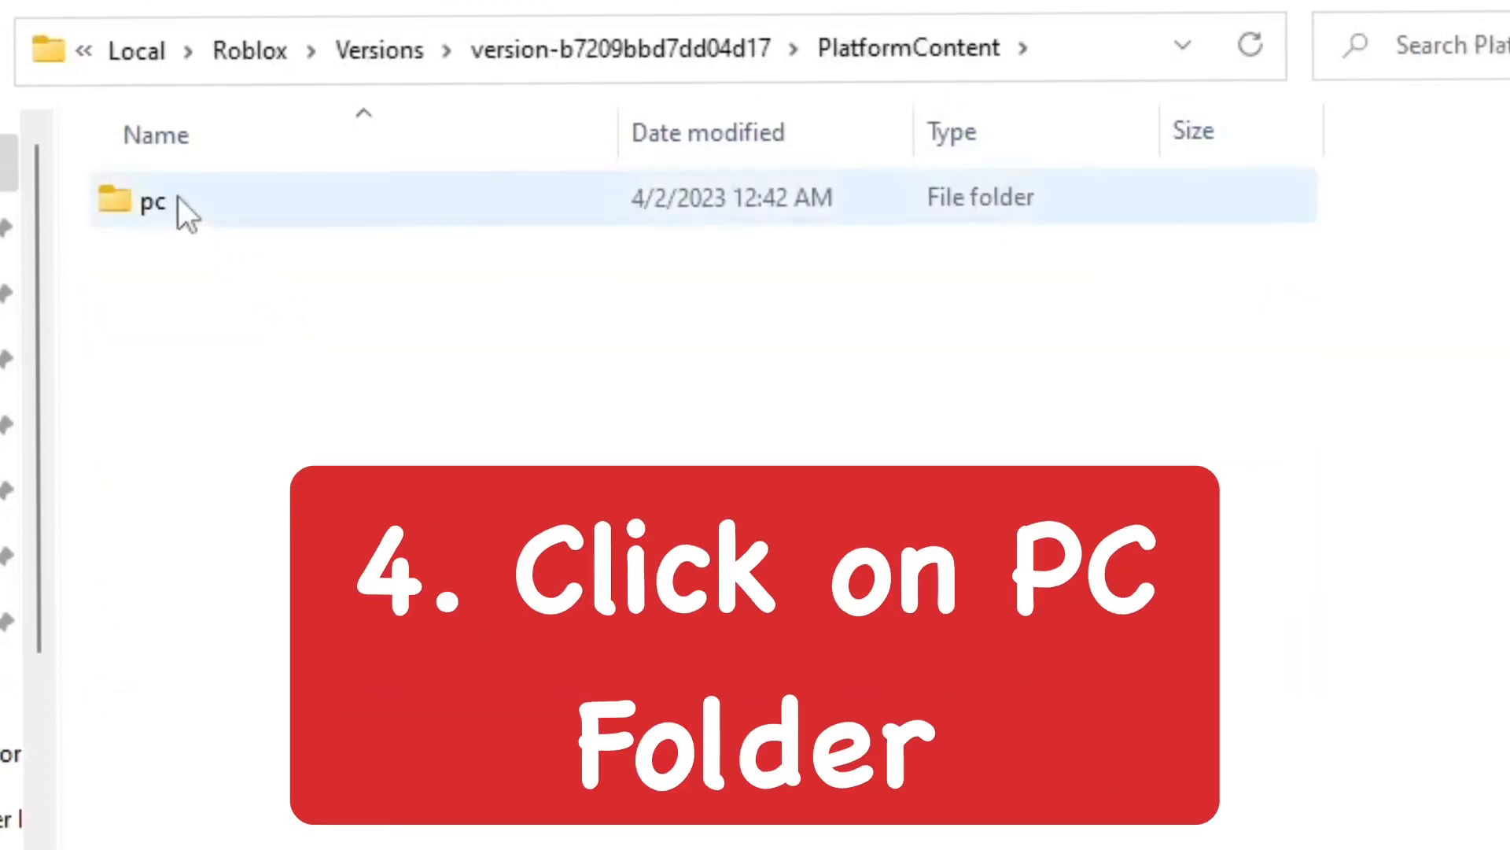
double_click(151, 200)
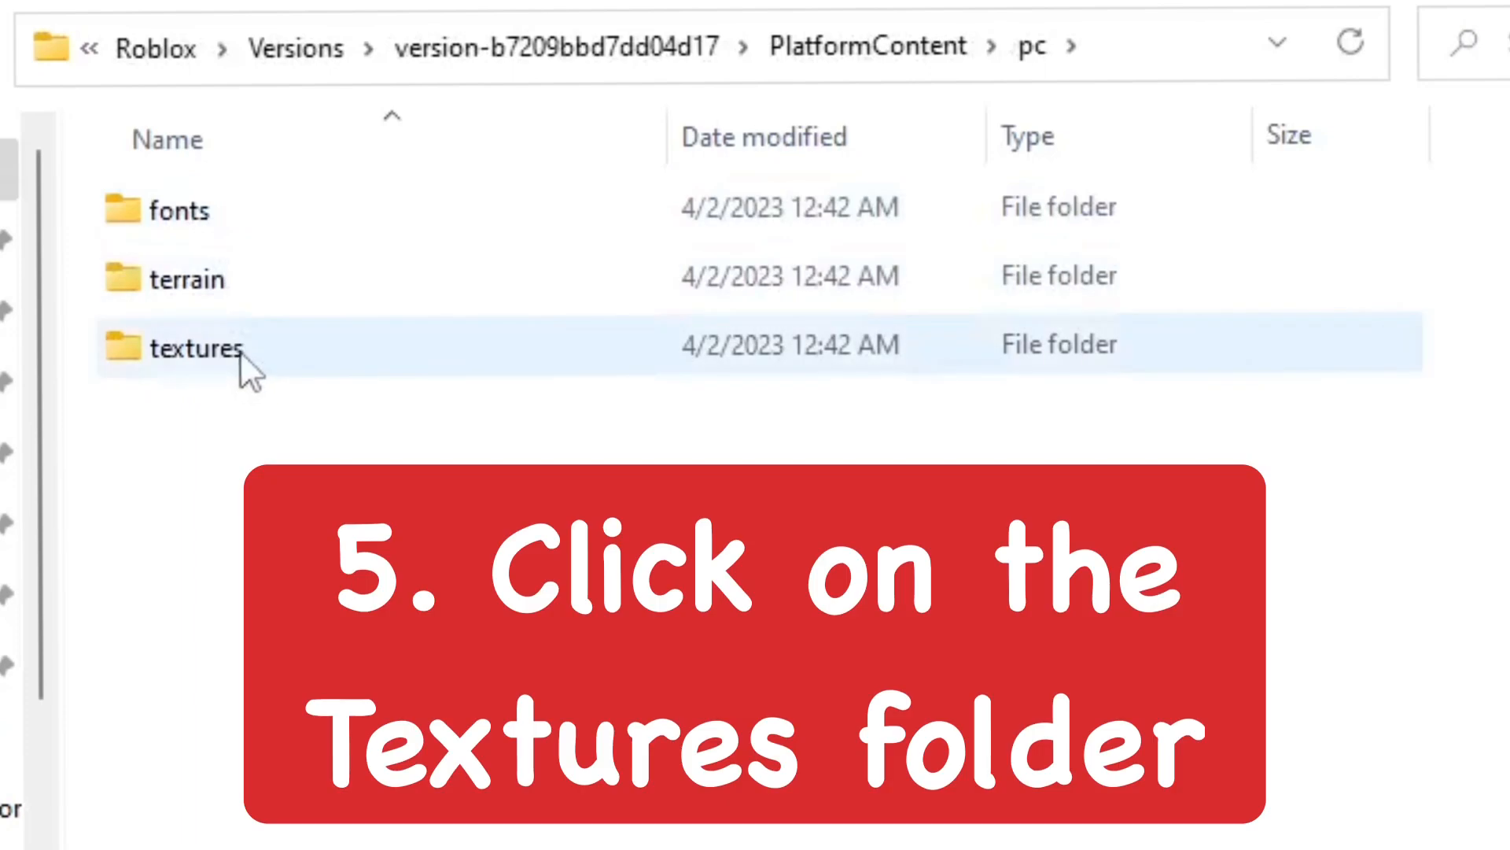
double_click(197, 348)
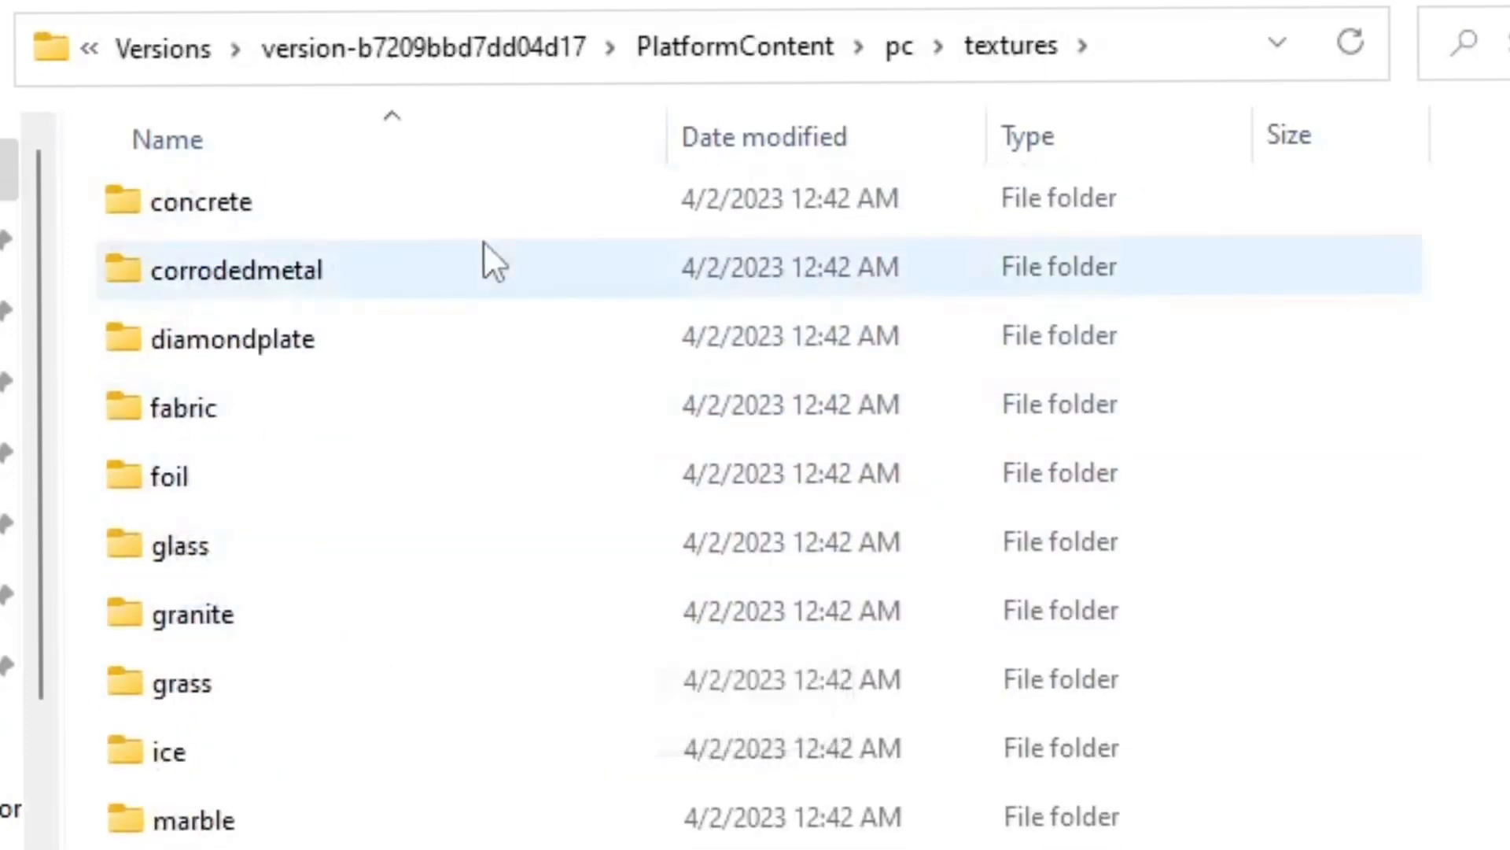
Step: Scroll through the textures folder to reach the remaining folders and DDS files
scroll("down", 3)
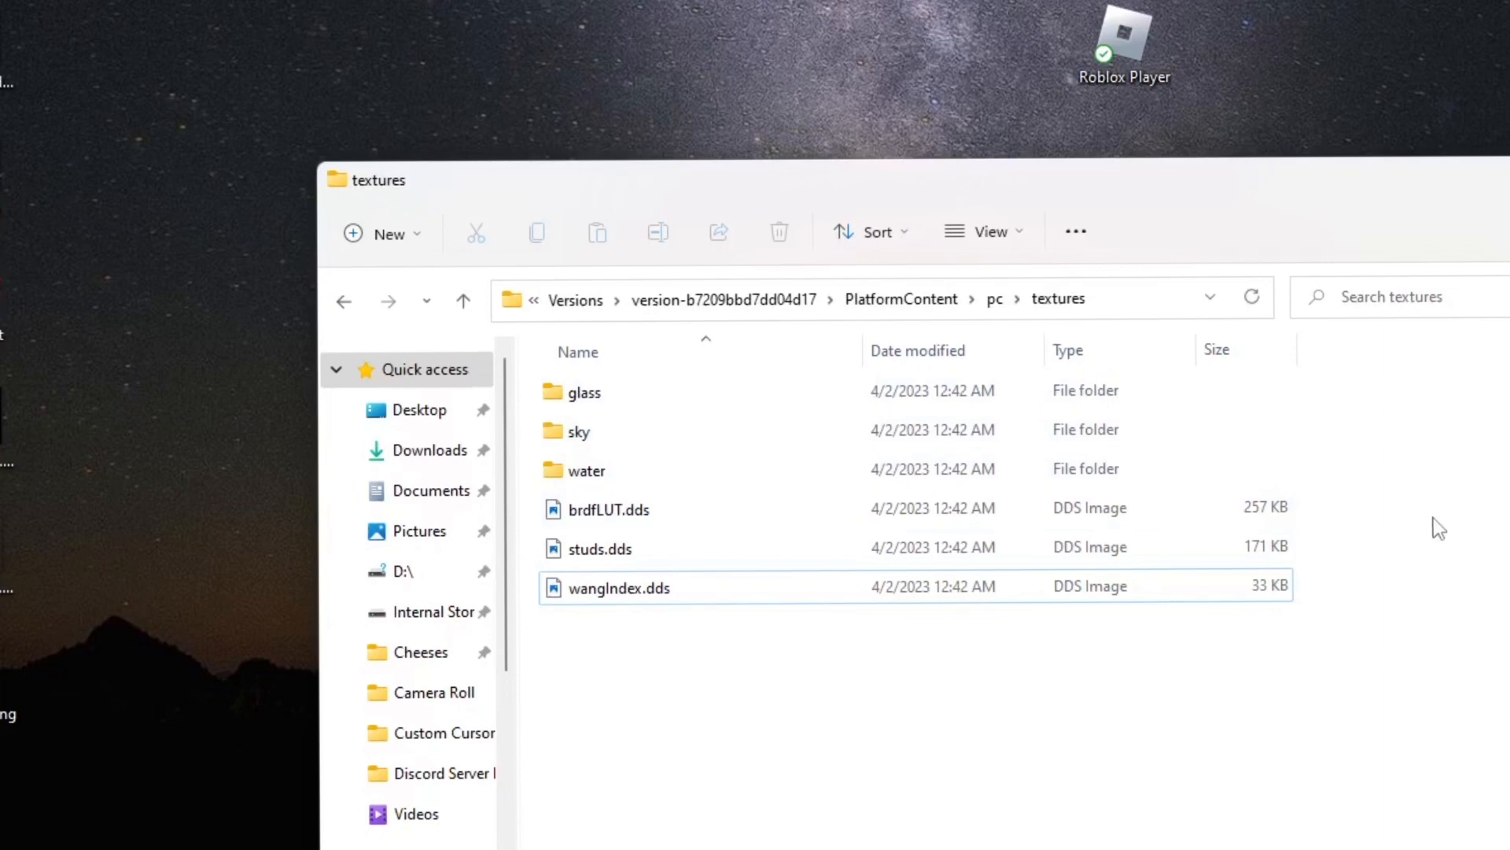
mouse_move(1465, 467)
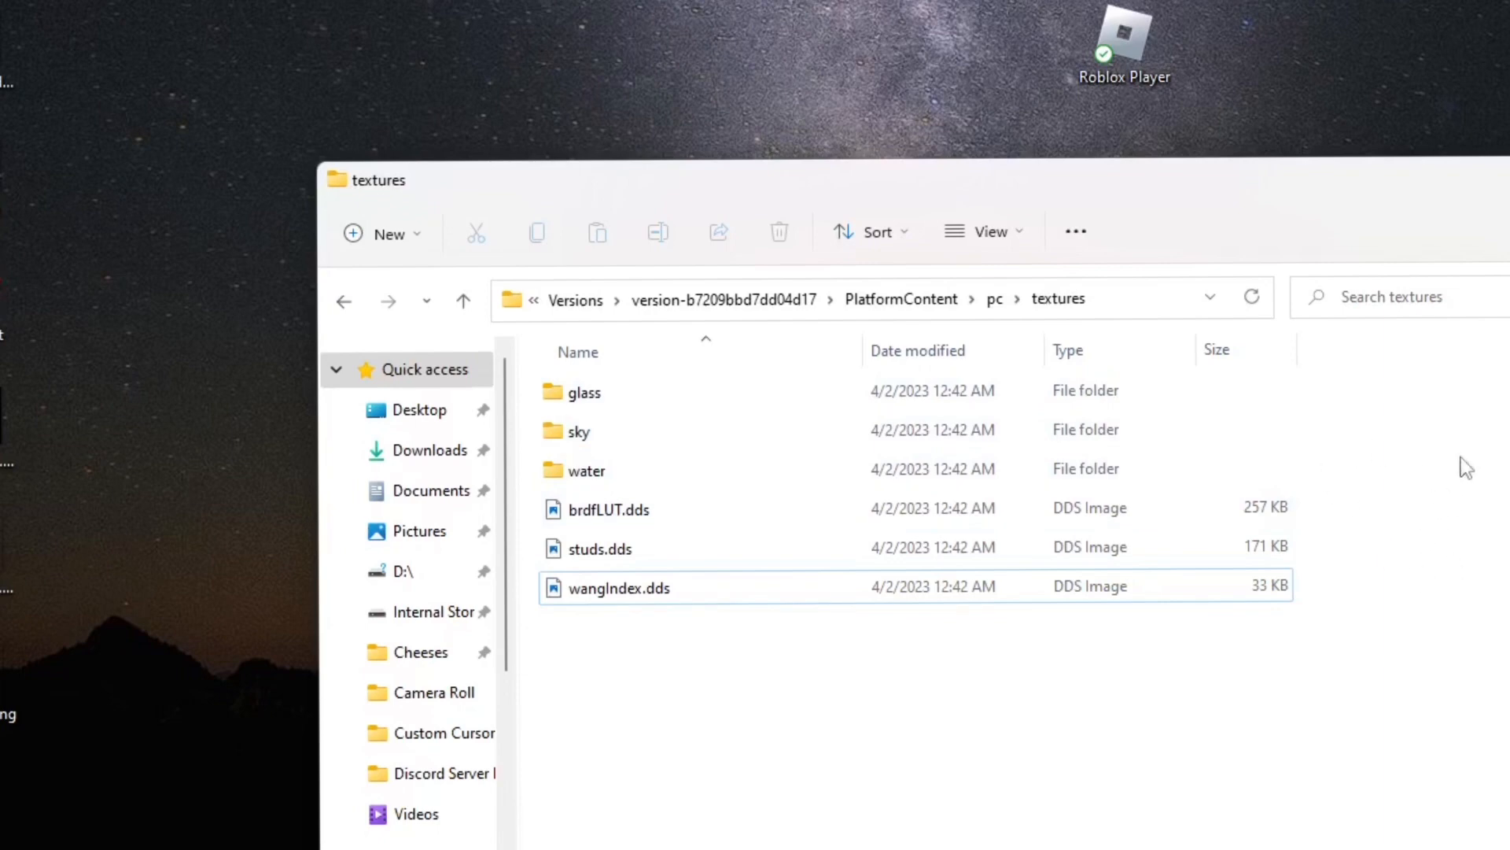
mouse_move(1422, 469)
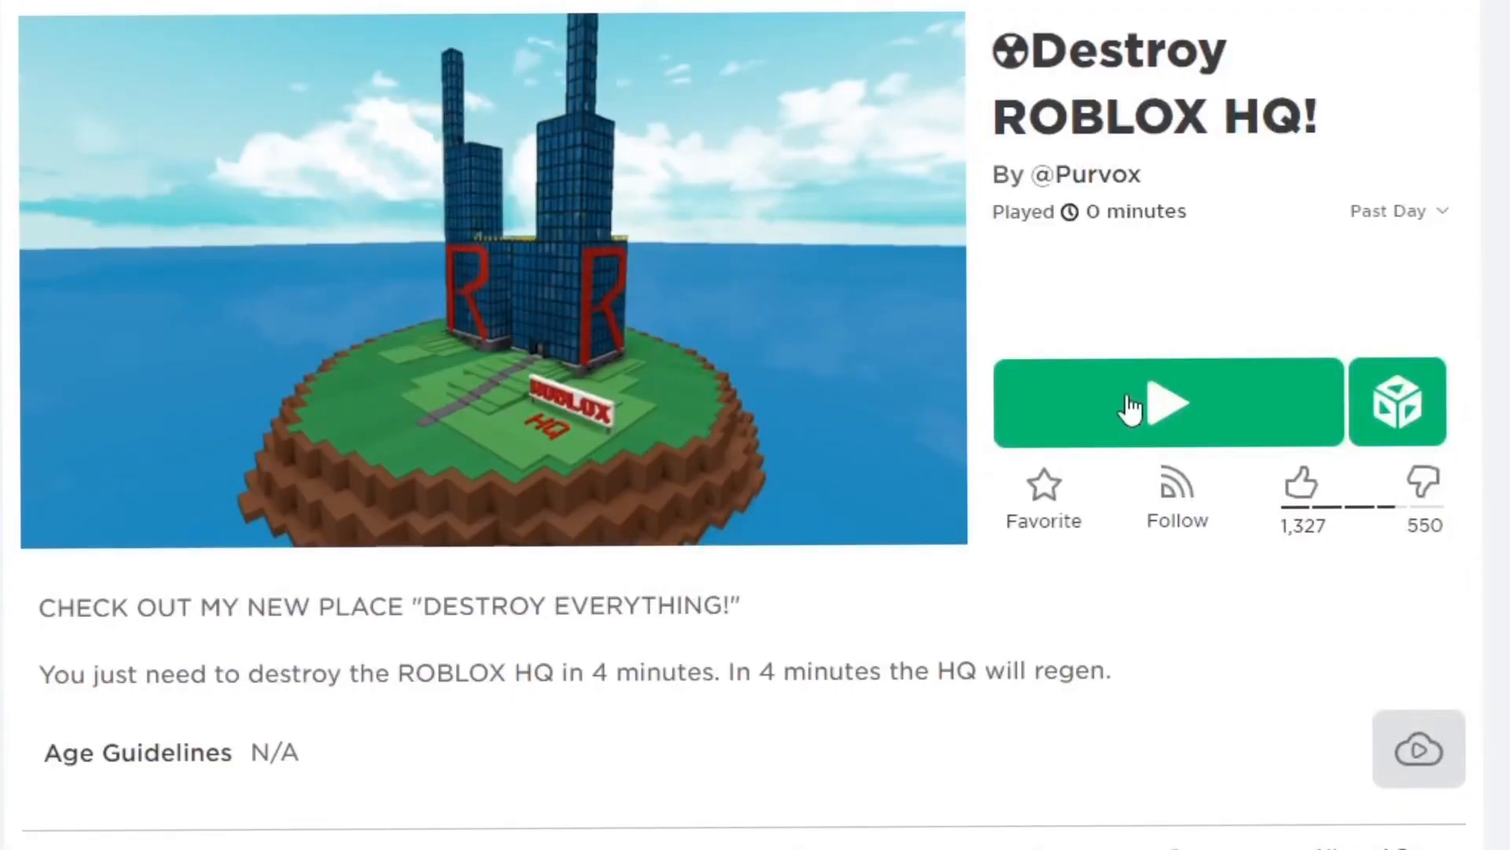
Step: Start the Destroy ROBLOX HQ! game from its page so Roblox begins loading
left_click(1166, 403)
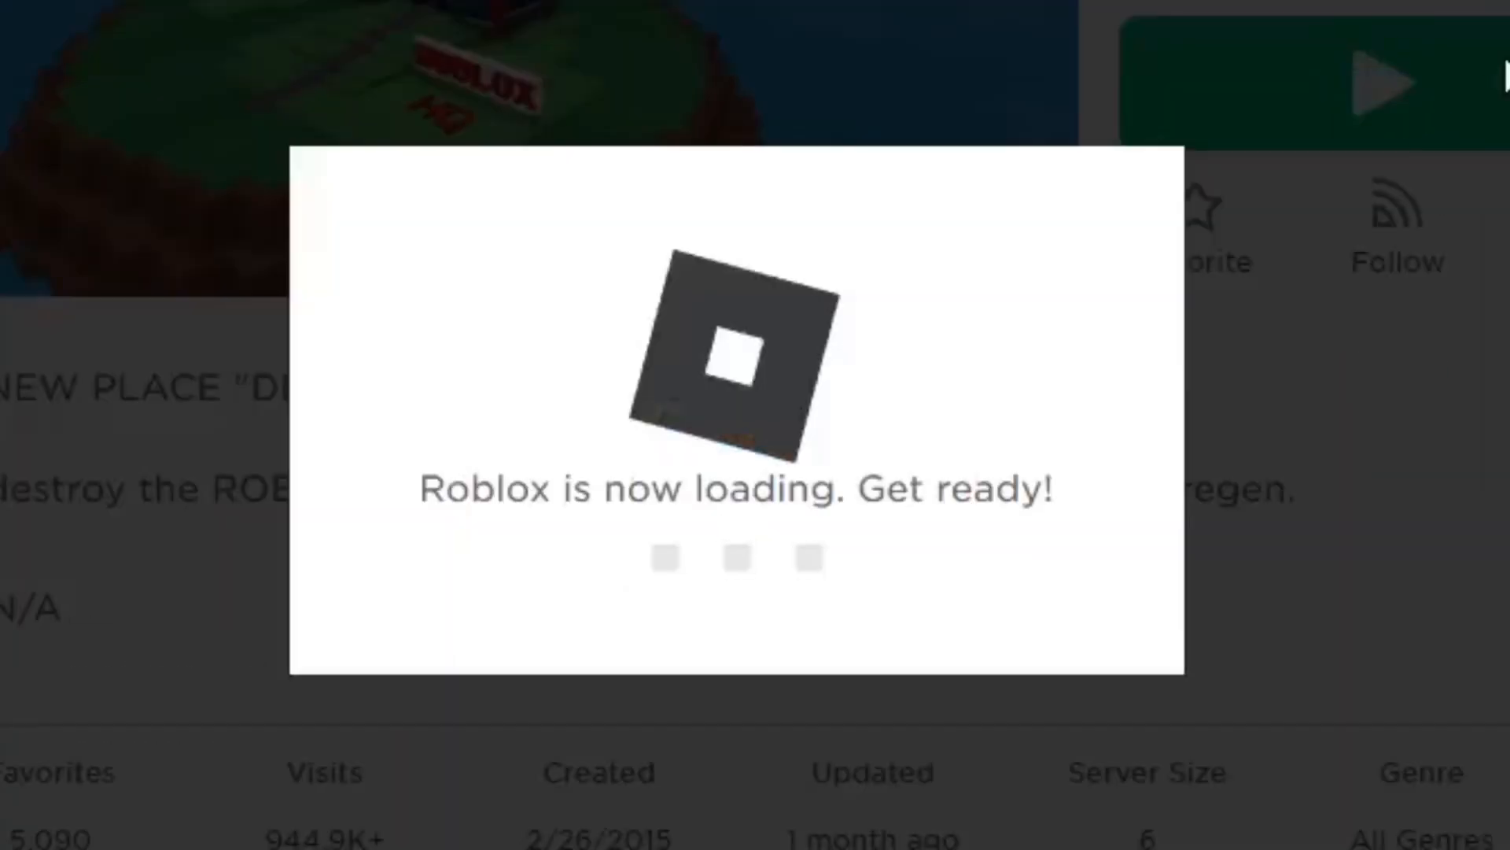